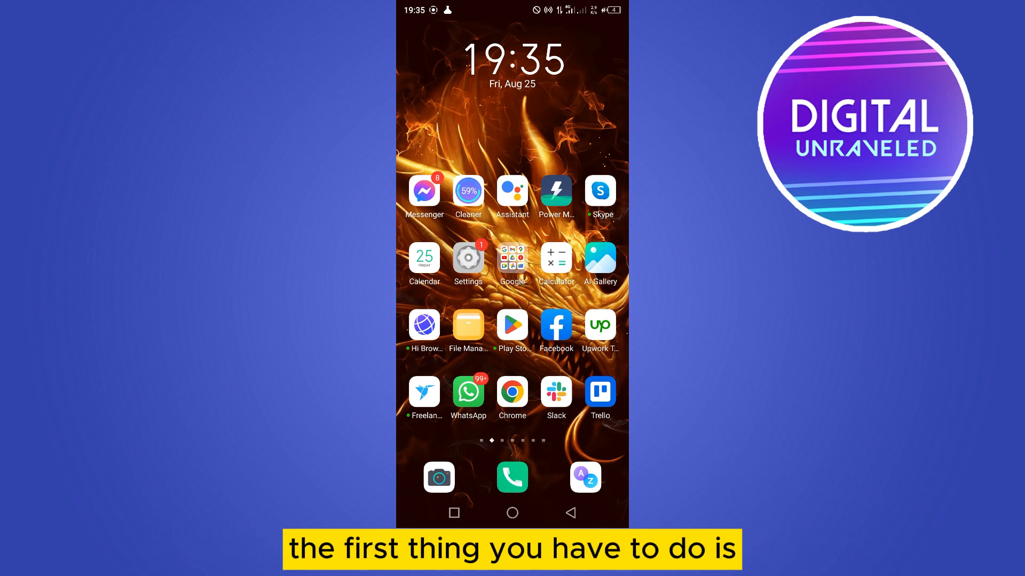
Search Google Play Store for 'discord' via suggestions, then go home and open Settings.
click(512, 325)
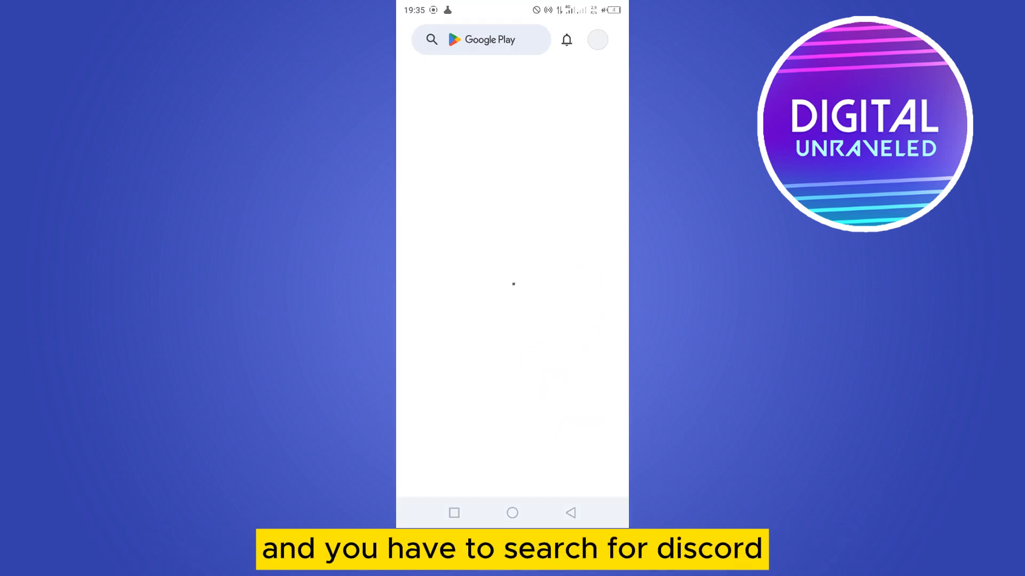
click(480, 39)
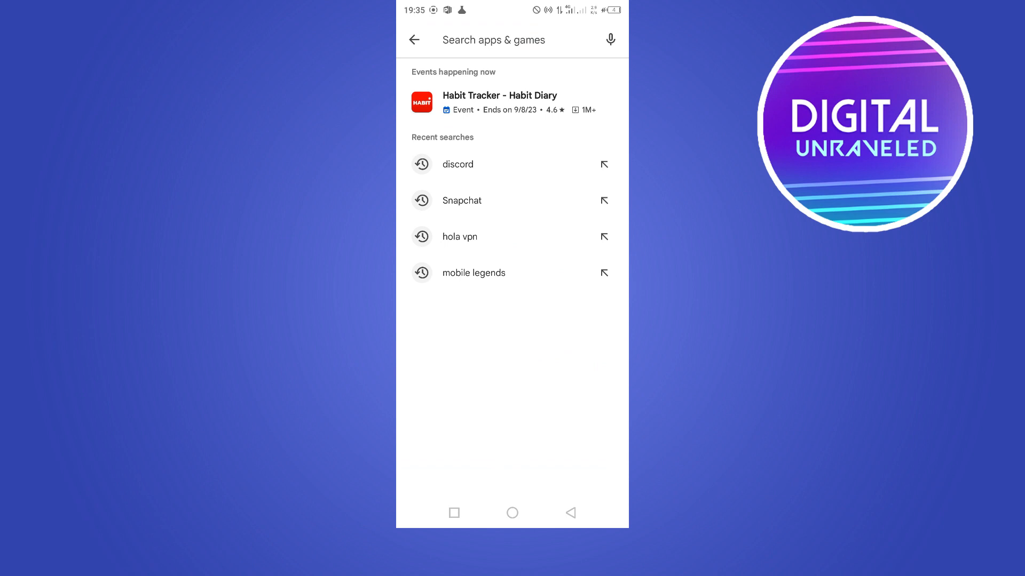
text(di)
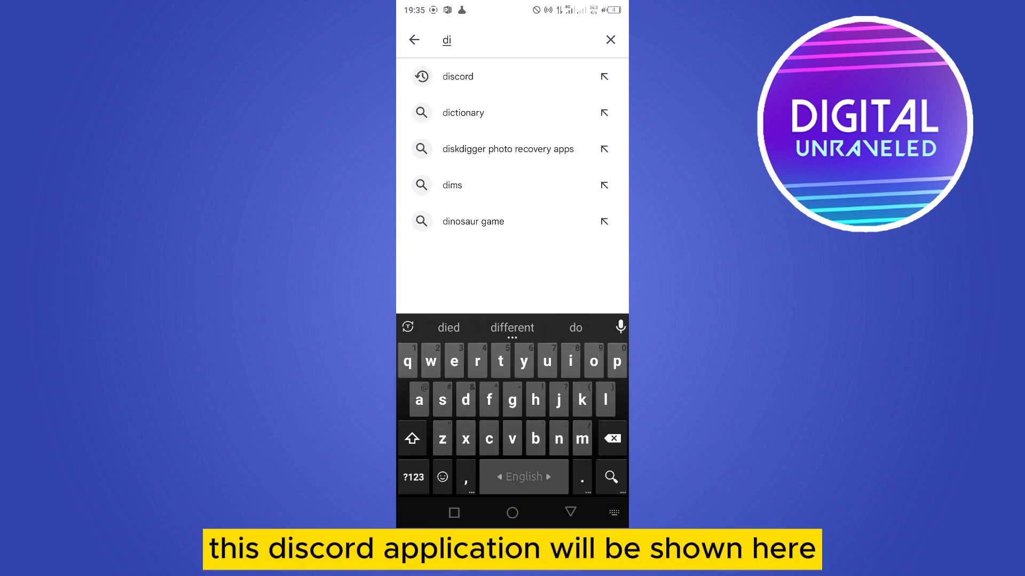
click(457, 76)
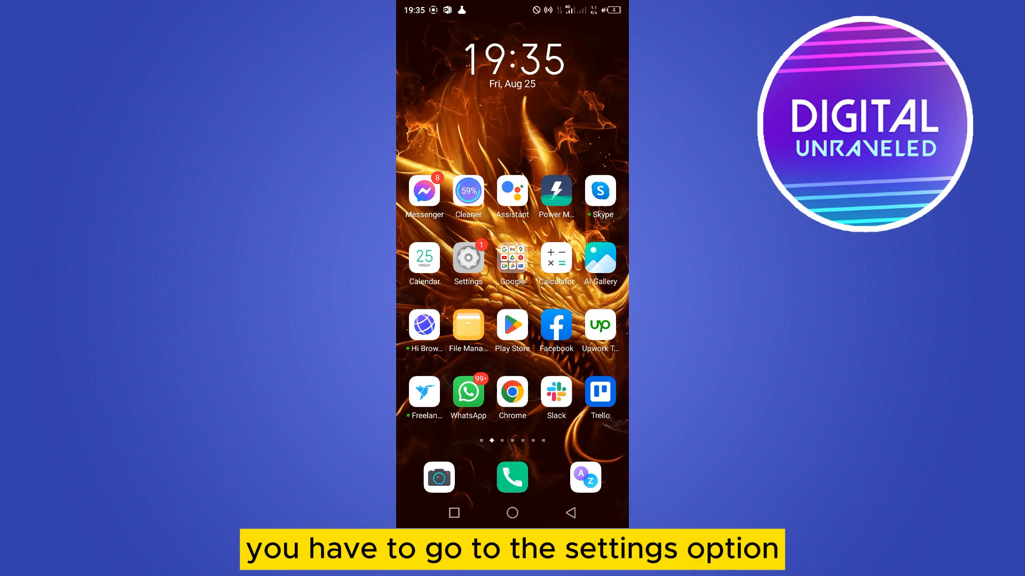
click(468, 259)
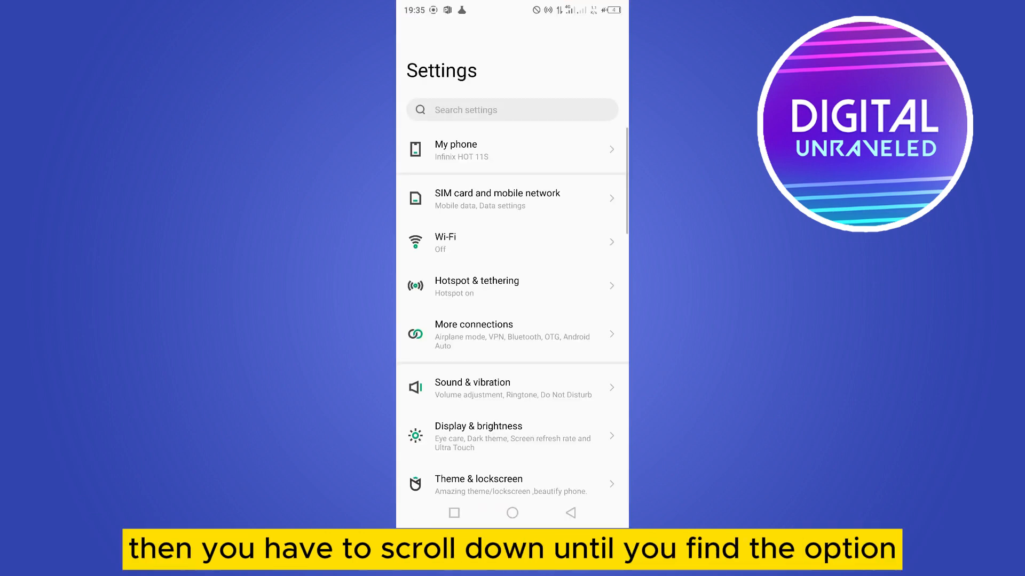
scroll(down, 3)
text(d)
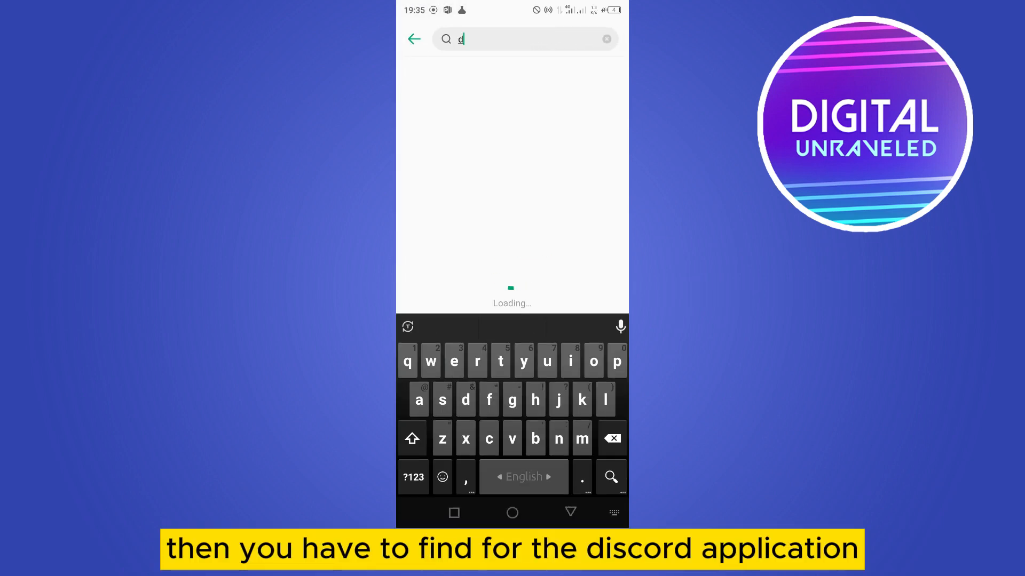
Enter 'dis' in the Settings search to find the Discord app.
text(is)
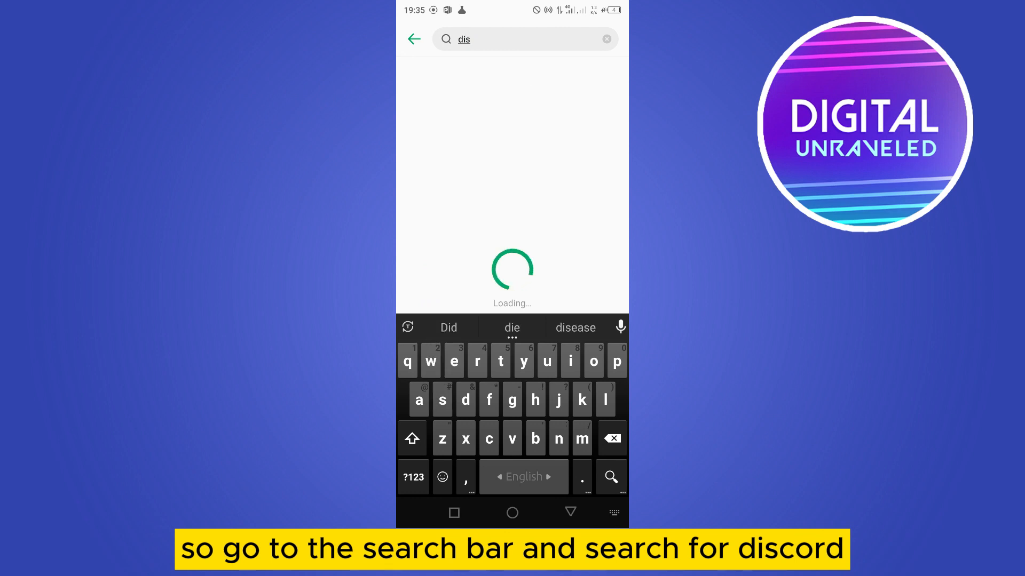